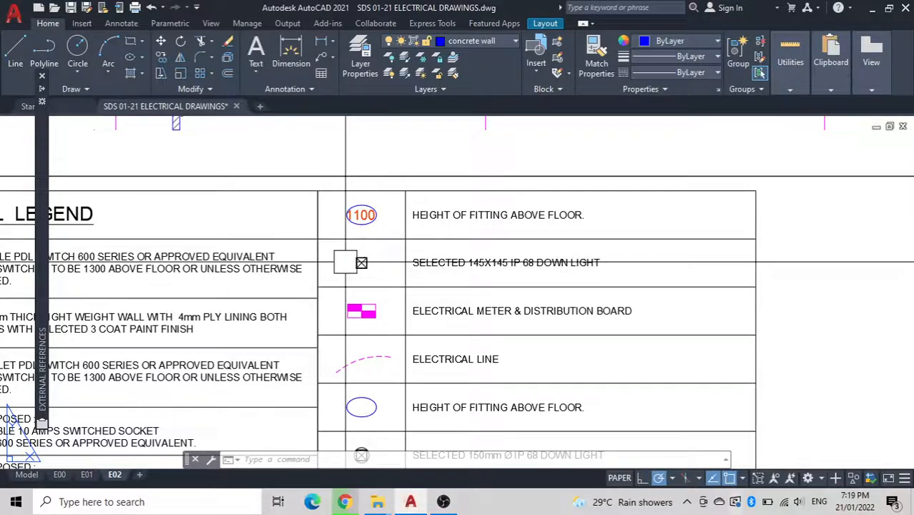
# Step: Zoom out in model space to show the floor plan and legend table
pyautogui.scroll(-3)
pyautogui.write('C')
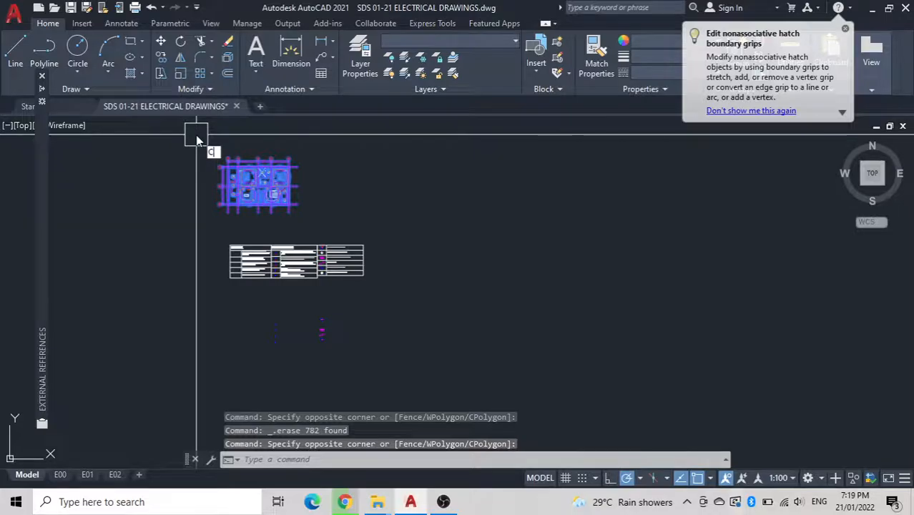
# Step: Copy the selected legend symbols from a base point near the plan's top left
pyautogui.press('enter')
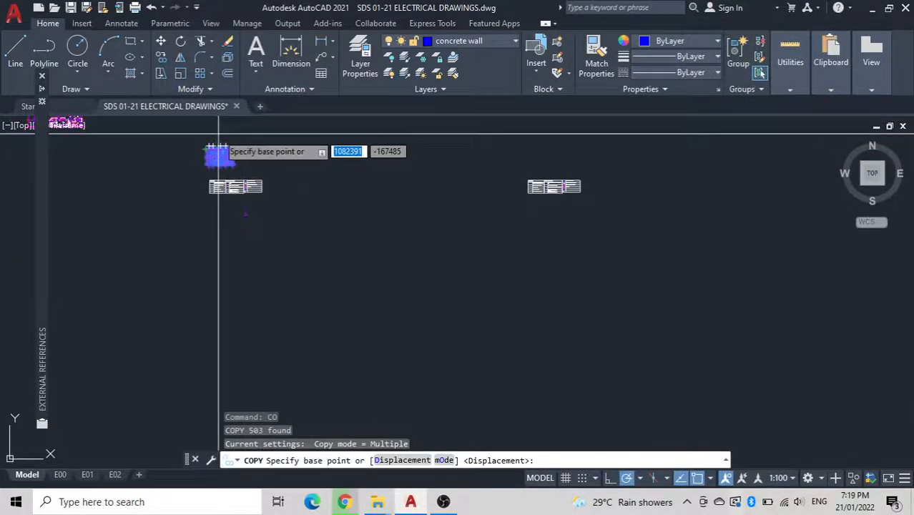
pyautogui.click(217, 157)
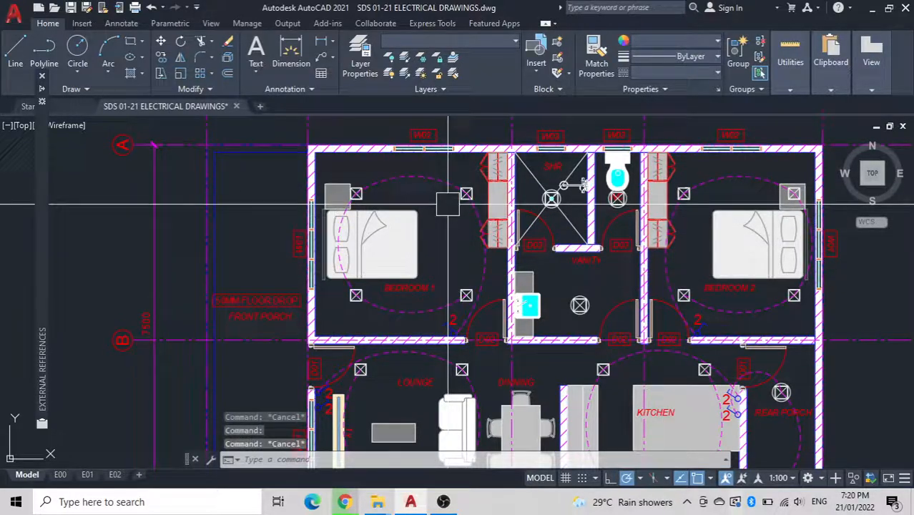
# Step: Explode the Bedroom 1 power point block into separate objects
pyautogui.click(447, 203)
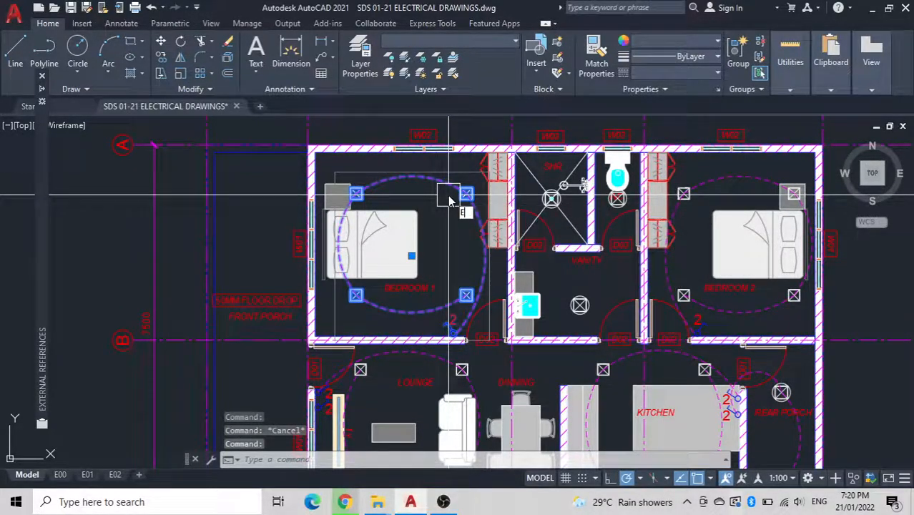
pyautogui.write('EXP')
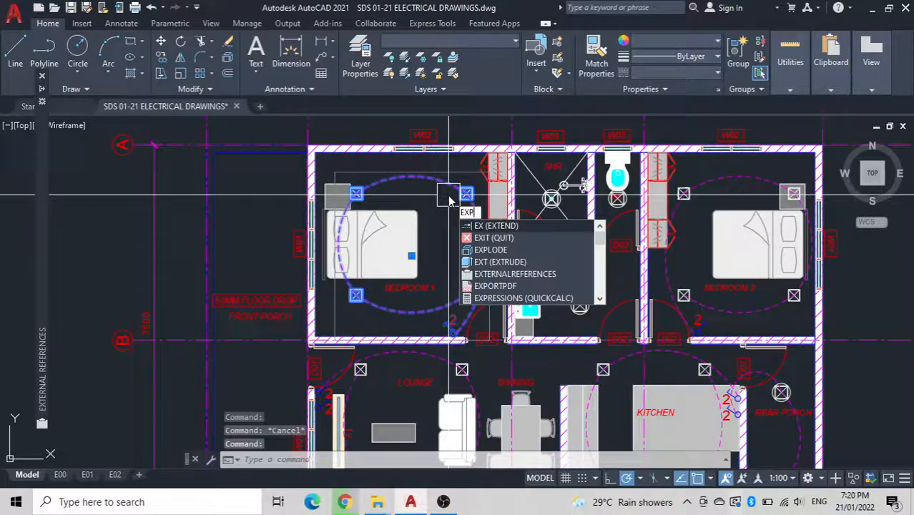
pyautogui.click(489, 249)
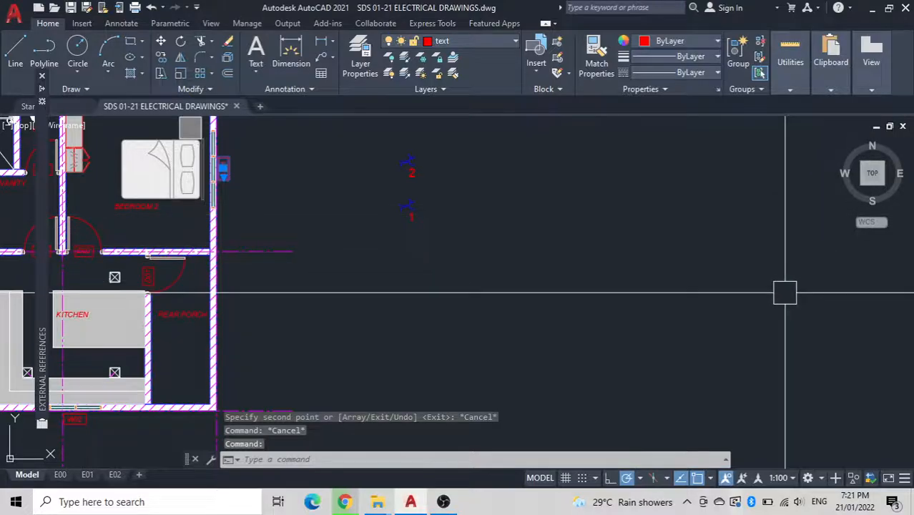
# Step: Open the Properties palette with PR and allow it to dock at the side
pyautogui.write('p')
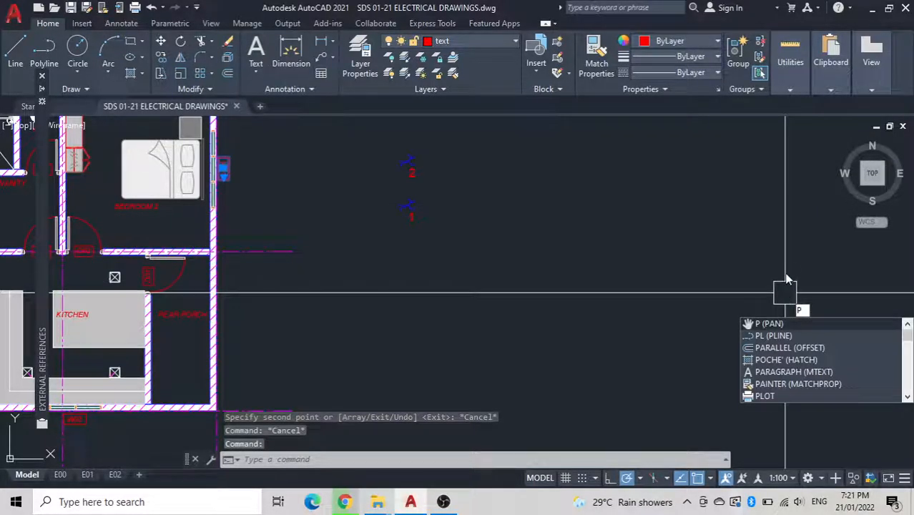
pyautogui.write('R')
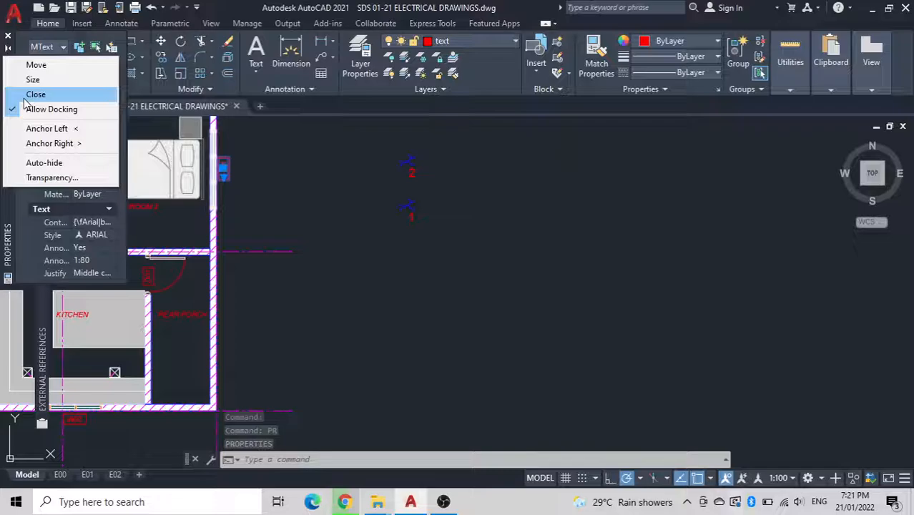
pyautogui.click(31, 95)
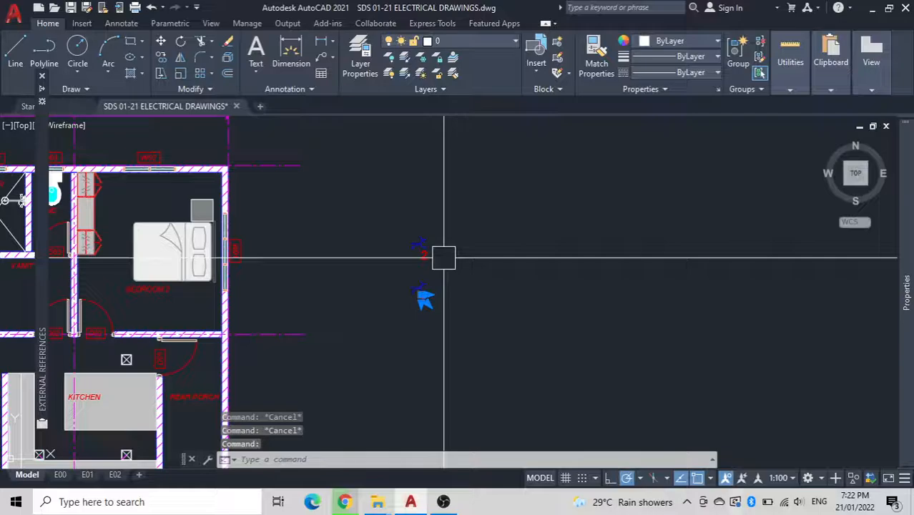
pyautogui.moveTo(426, 256)
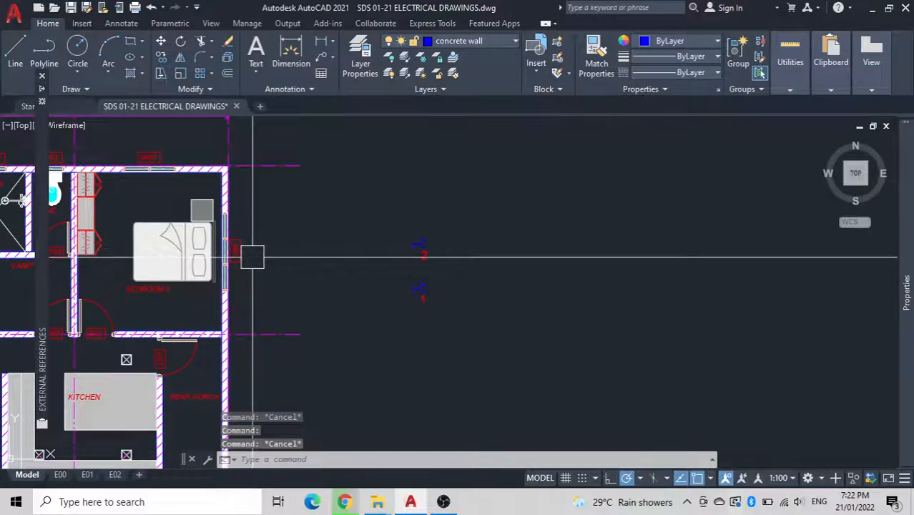
# Step: Add a 1:80 annotation scale to the two number labels alongside 1:100
pyautogui.click(235, 251)
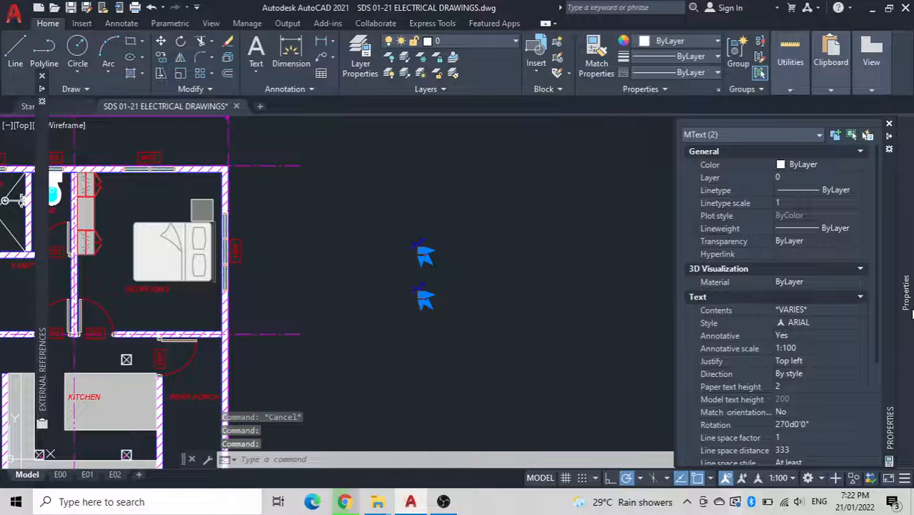
pyautogui.click(815, 349)
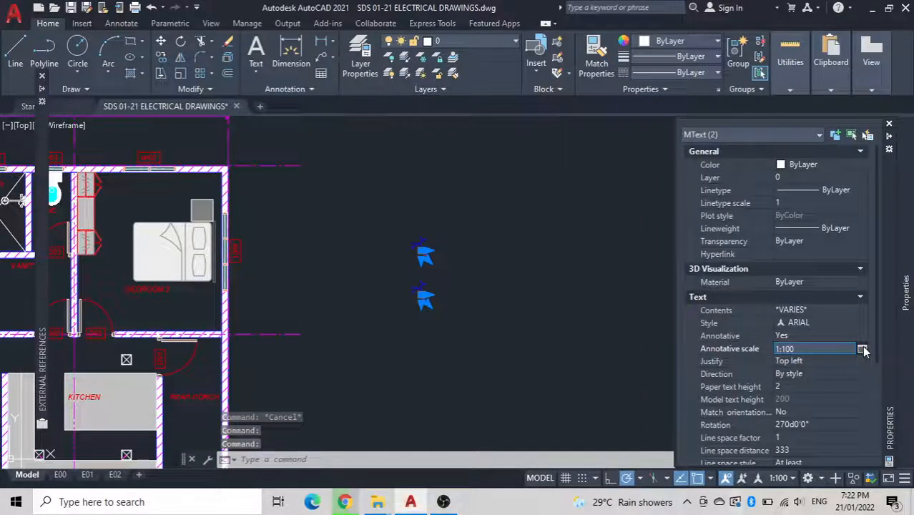
pyautogui.click(864, 349)
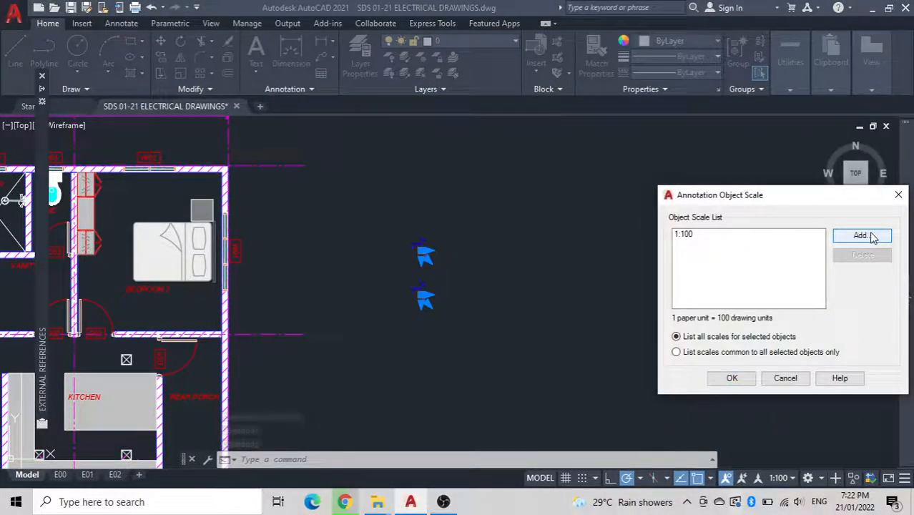
pyautogui.click(861, 236)
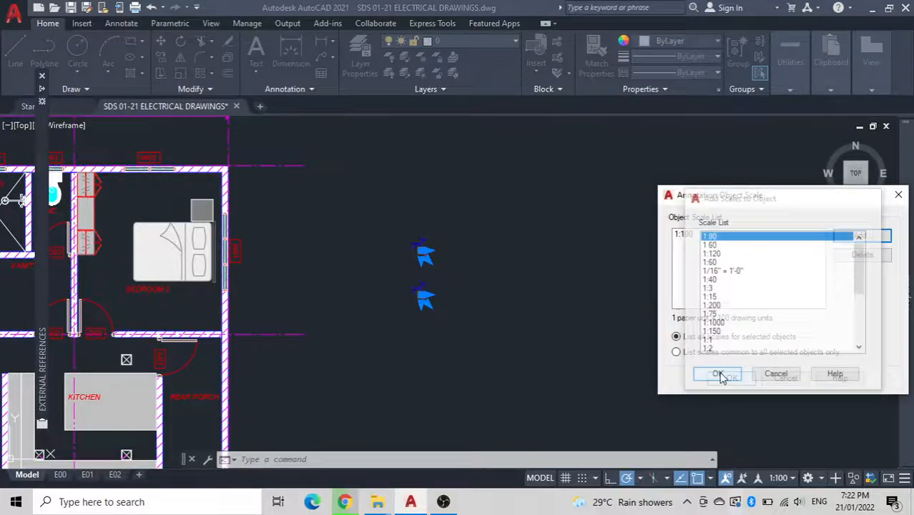
pyautogui.click(720, 375)
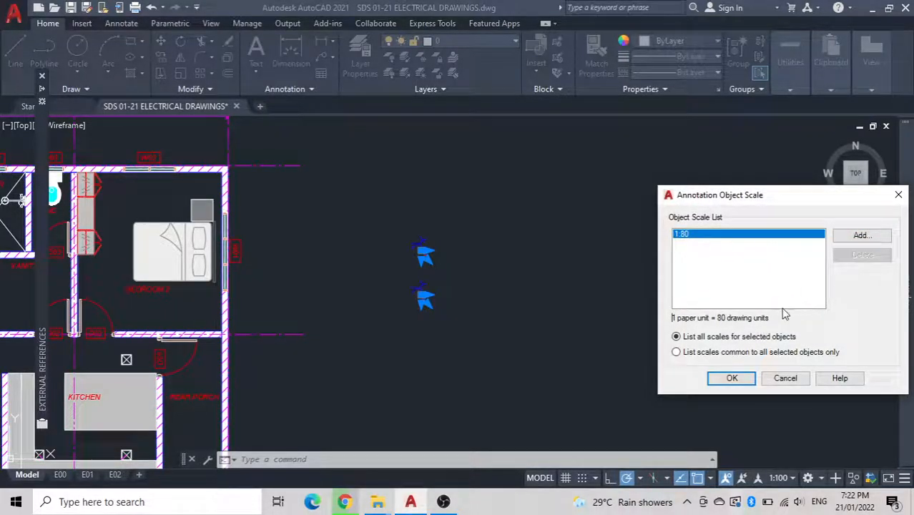
pyautogui.click(731, 378)
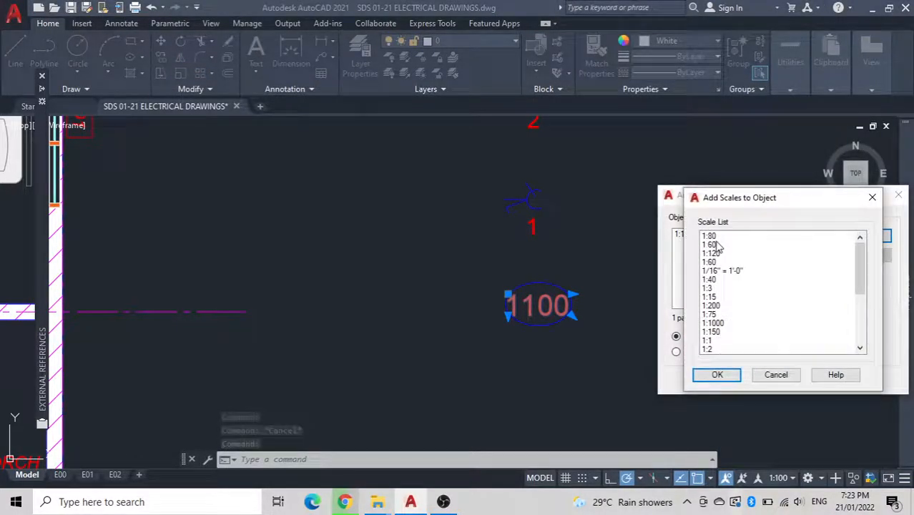
# Step: Add the 1:80 annotation scale to the 1100 height label as well
pyautogui.click(716, 374)
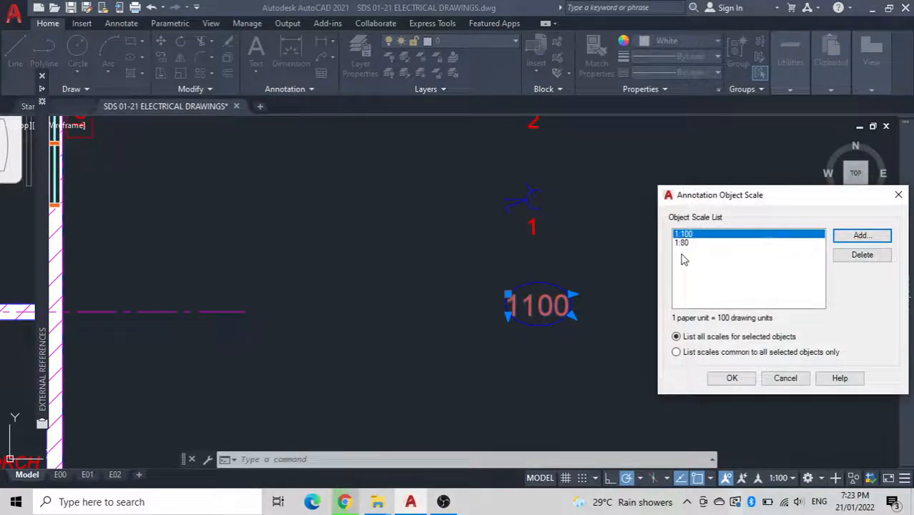
pyautogui.click(731, 377)
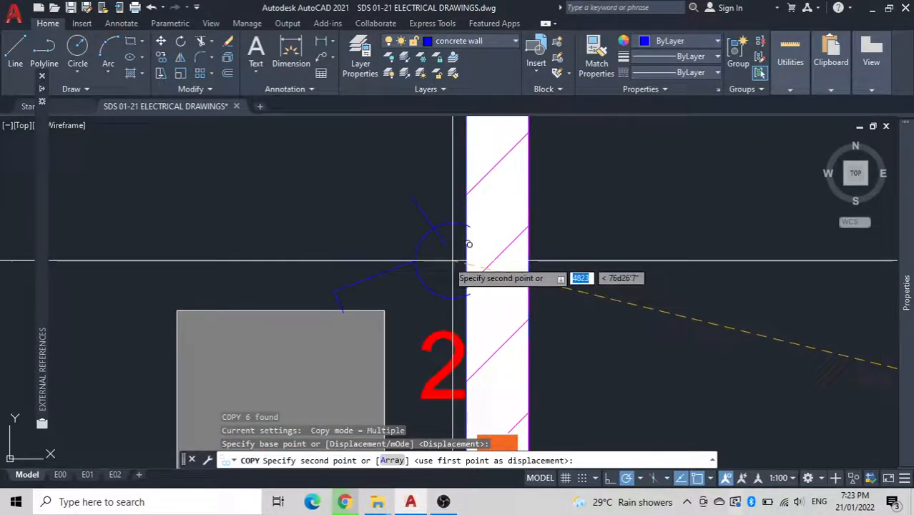
pyautogui.moveTo(452, 273)
pyautogui.write('M')
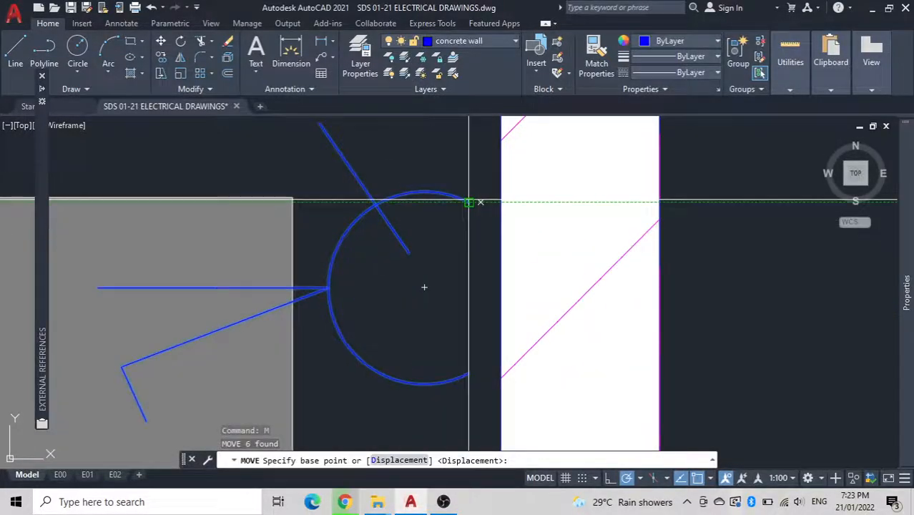
# Step: Set the base point for moving the power point symbol onto the Bedroom 2 wall
pyautogui.click(469, 203)
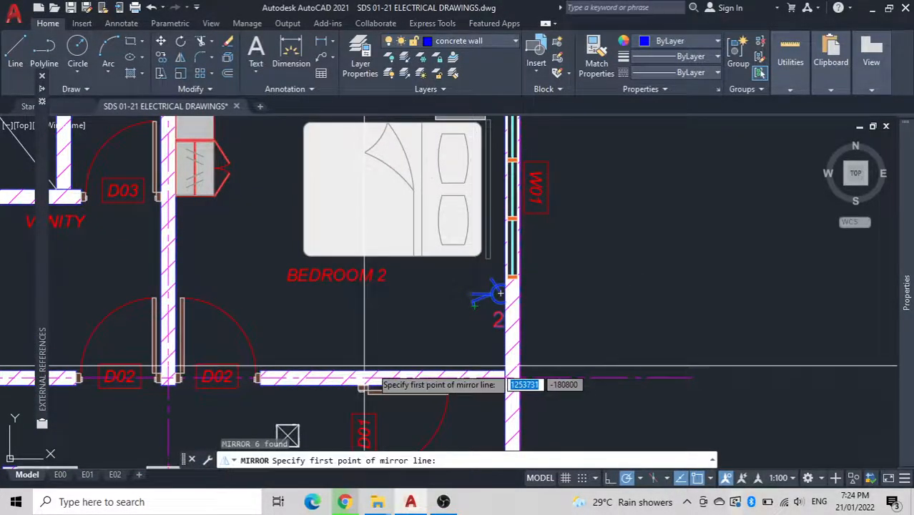
pyautogui.moveTo(365, 392)
pyautogui.write('M')
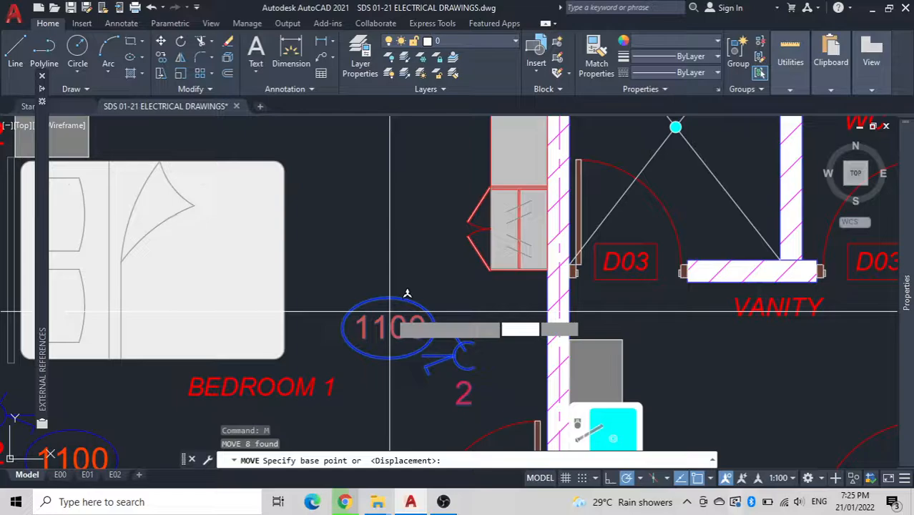
# Step: Set the base point for moving the power point and its 1100 label
pyautogui.click(407, 294)
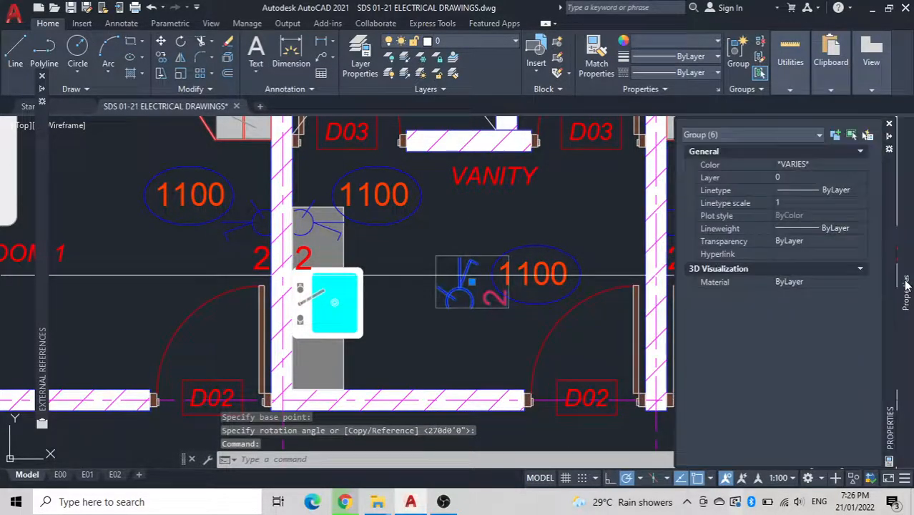
# Step: Rotate the group's MText label to 180 so it reads upright, then pan to the full plan
pyautogui.click(816, 134)
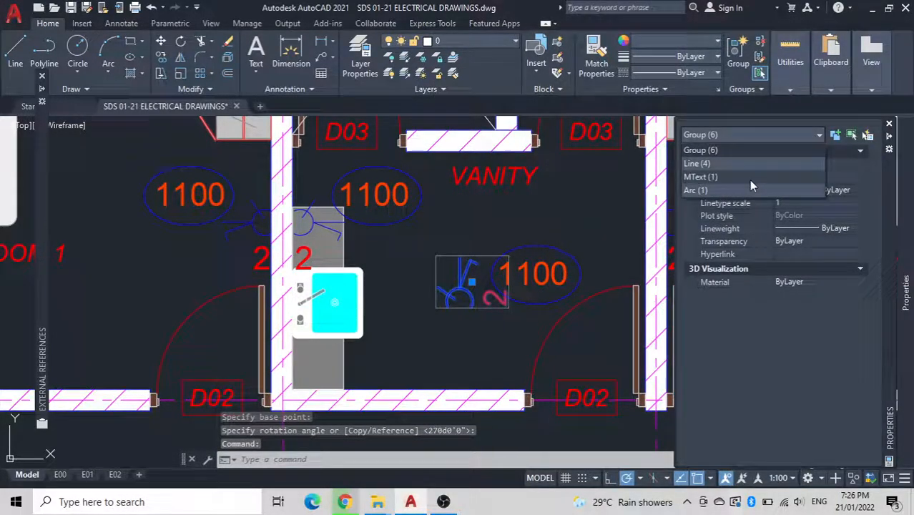
pyautogui.click(701, 177)
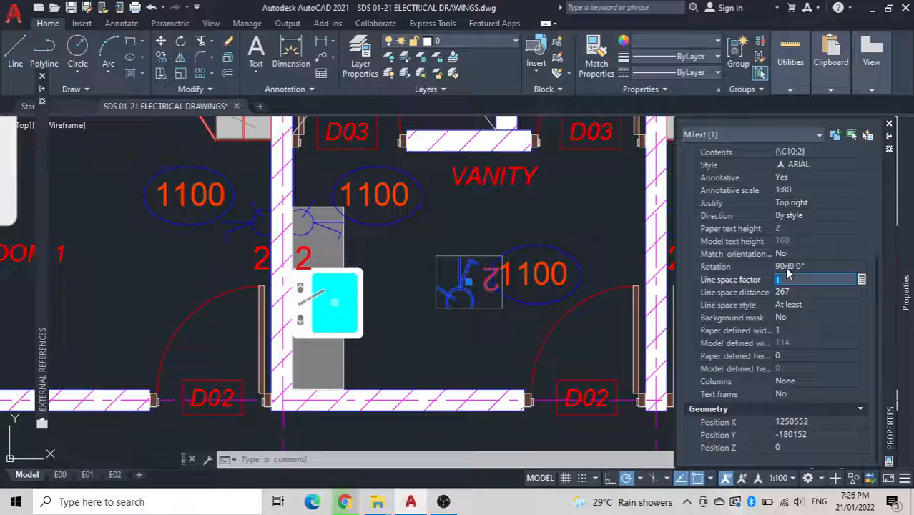
pyautogui.click(812, 266)
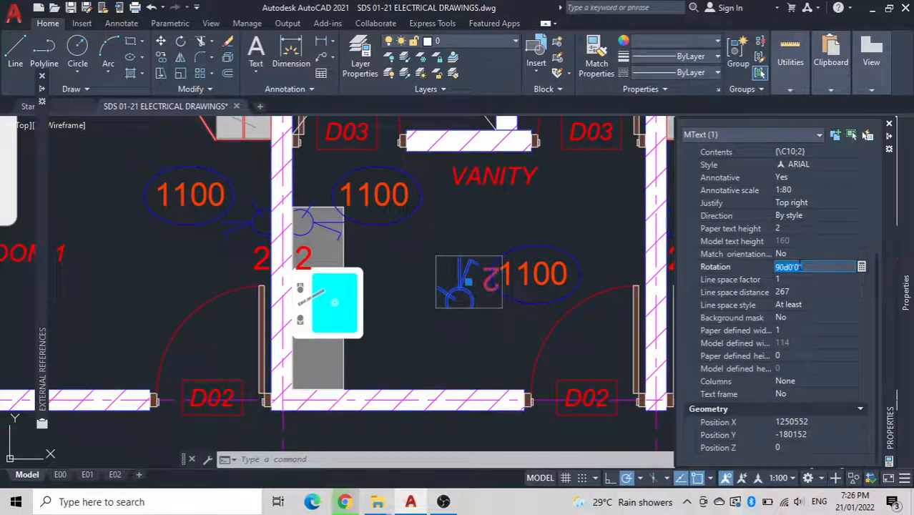
pyautogui.write('180')
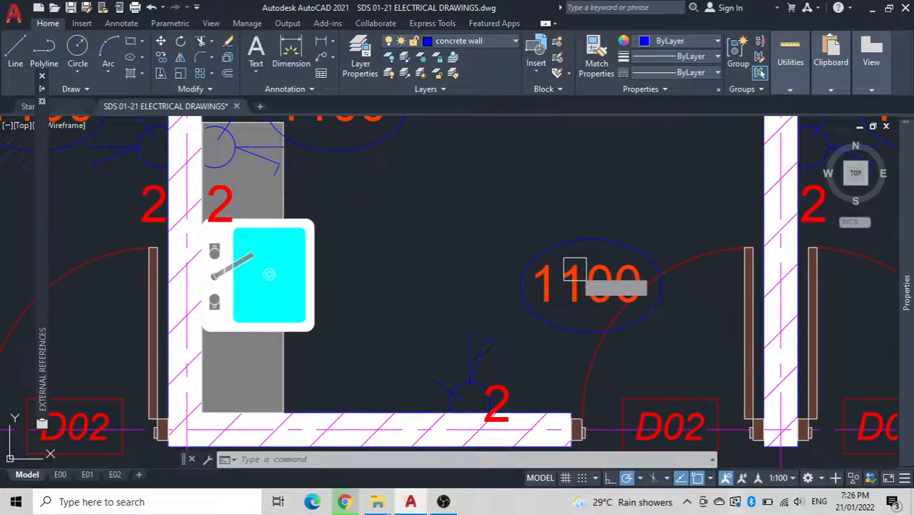
pyautogui.moveTo(589, 283); pyautogui.dragTo(489, 284)
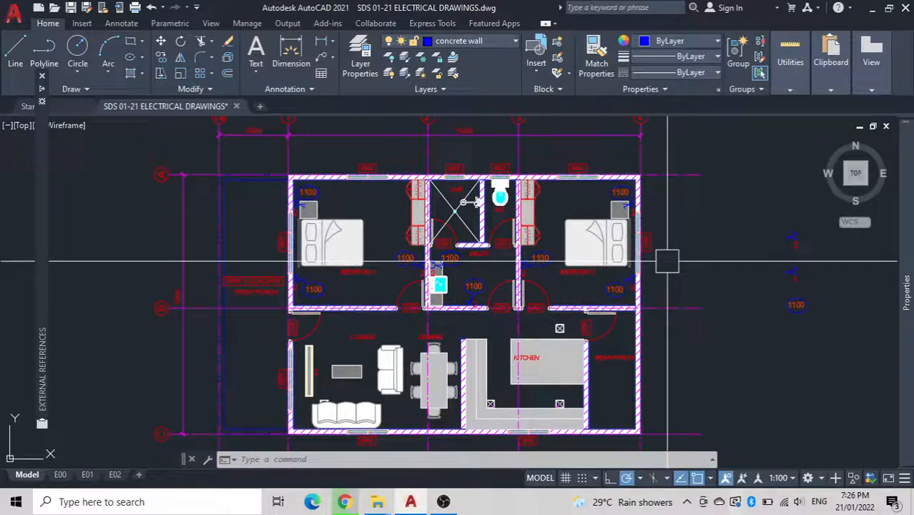
# Step: Zoom toward the lounge's left wall near W01
pyautogui.scroll(-3)
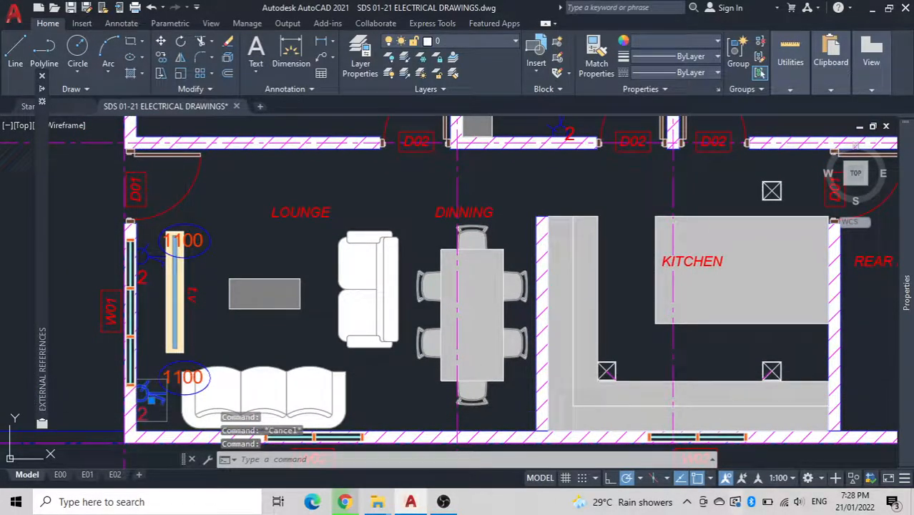
# Step: Edit the lounge height label from 1100 to 500 and start the mirror line
pyautogui.scroll(-3)
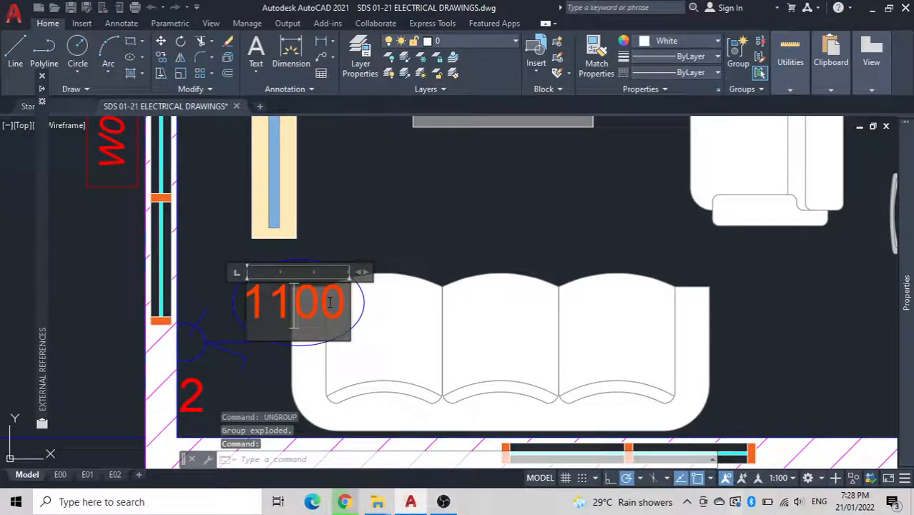
pyautogui.doubleClick(297, 302)
pyautogui.write('500')
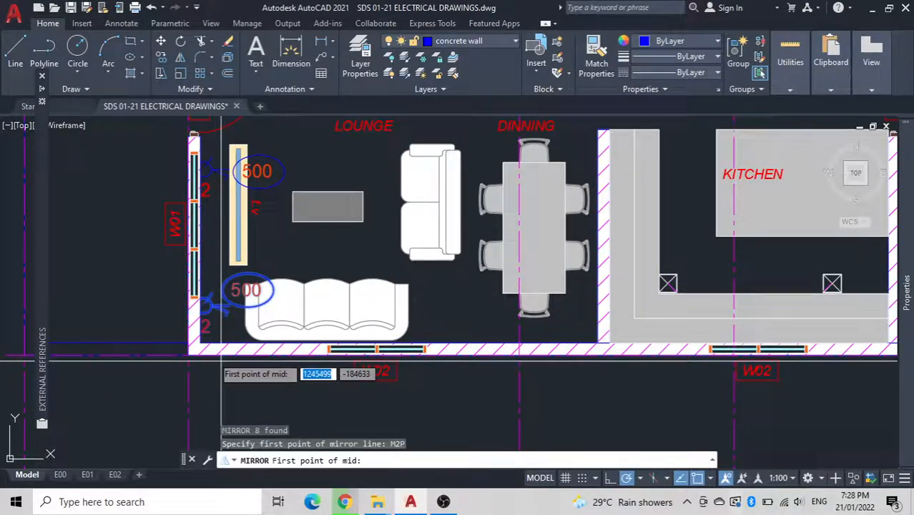
pyautogui.click(595, 344)
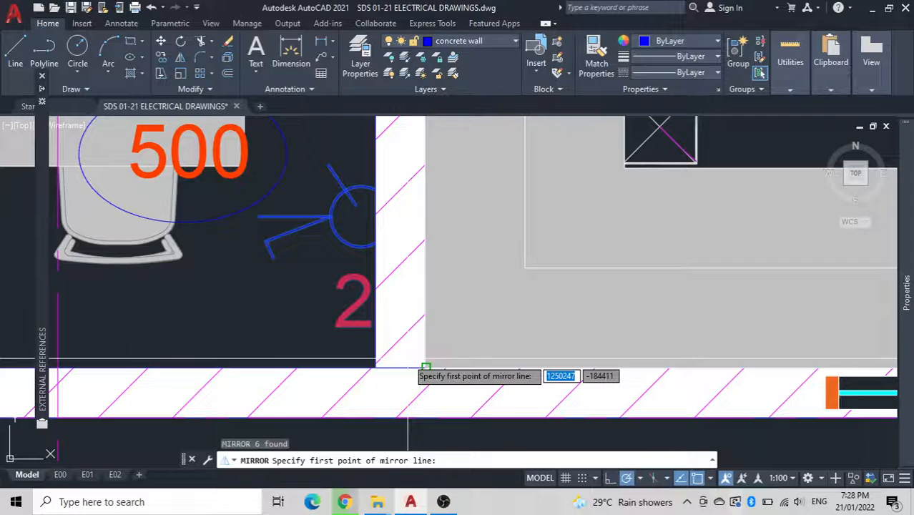
# Step: Start the mirror line at the kitchen wall corner beside the dining area
pyautogui.click(425, 367)
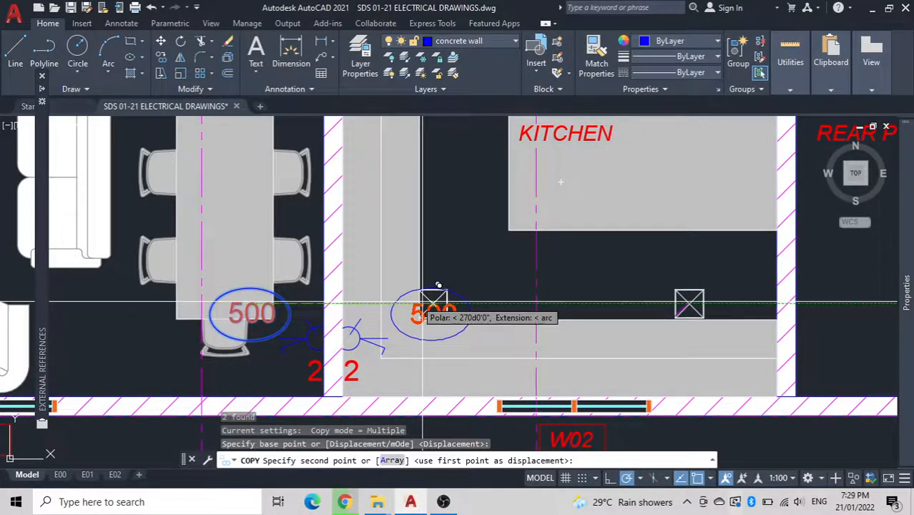
# Step: Place the copied 500 power point inside the kitchen, back to back with the dining one
pyautogui.click(432, 304)
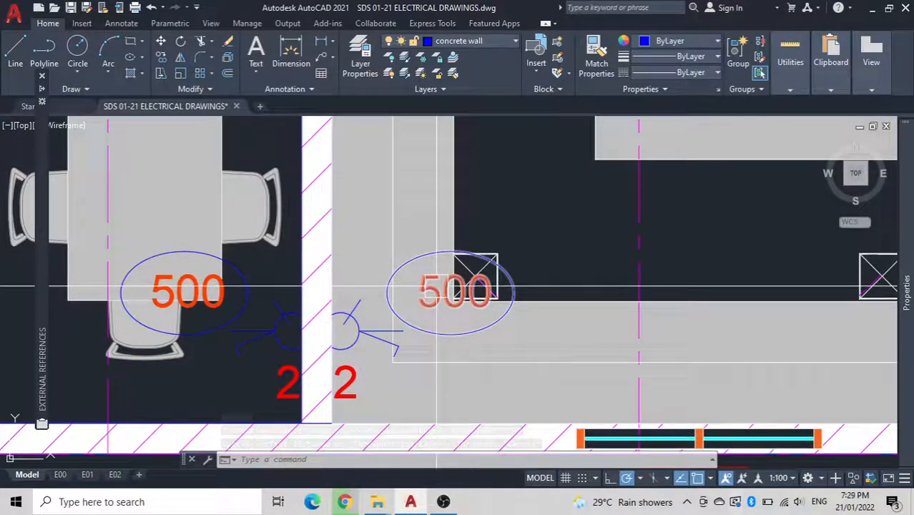
pyautogui.moveTo(455, 289)
pyautogui.write('M2P')
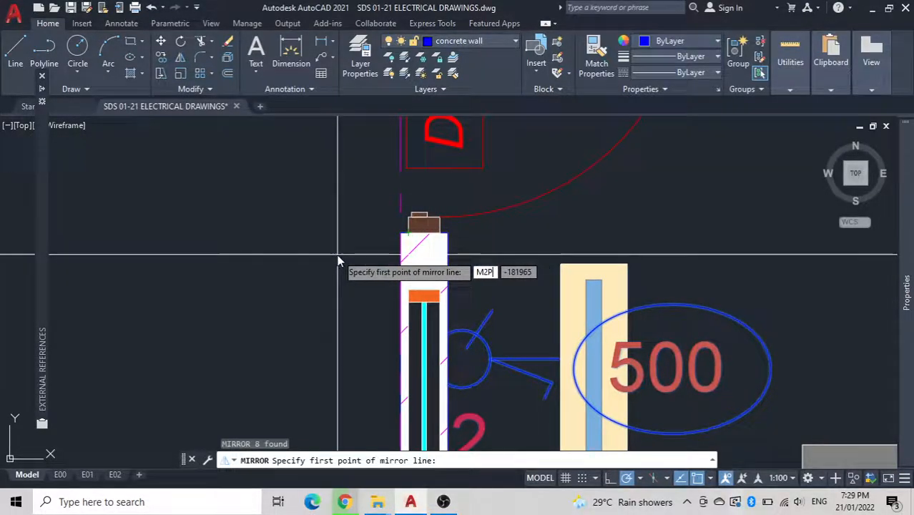
# Step: Set the mirror line along the outer wall to reflect the 500 pair onto the rear porch side
pyautogui.click(447, 232)
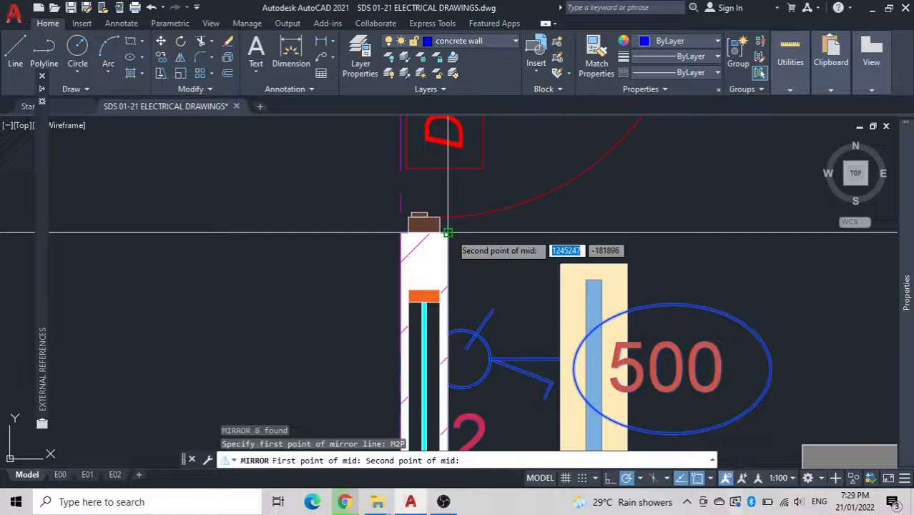
pyautogui.click(432, 184)
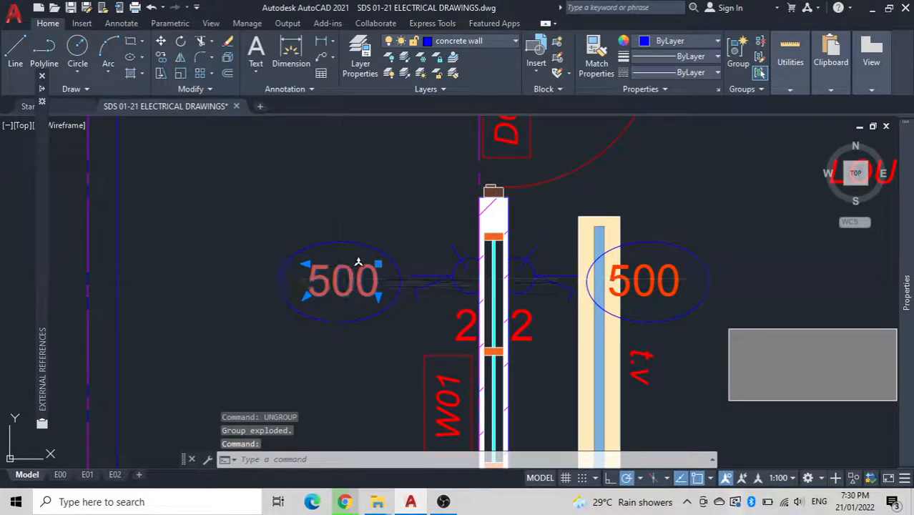
# Step: Edit the rear porch power point's 500 label, entering 120 as the new text
pyautogui.doubleClick(341, 280)
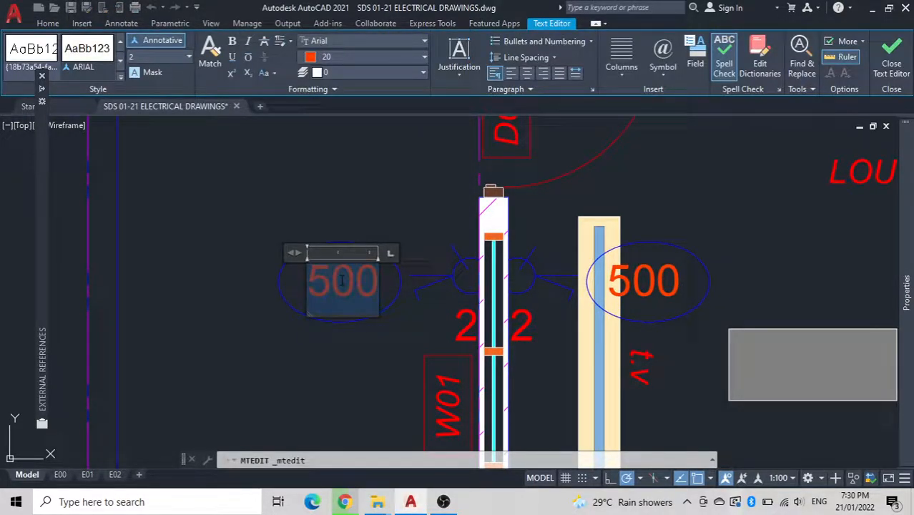
pyautogui.write('120')
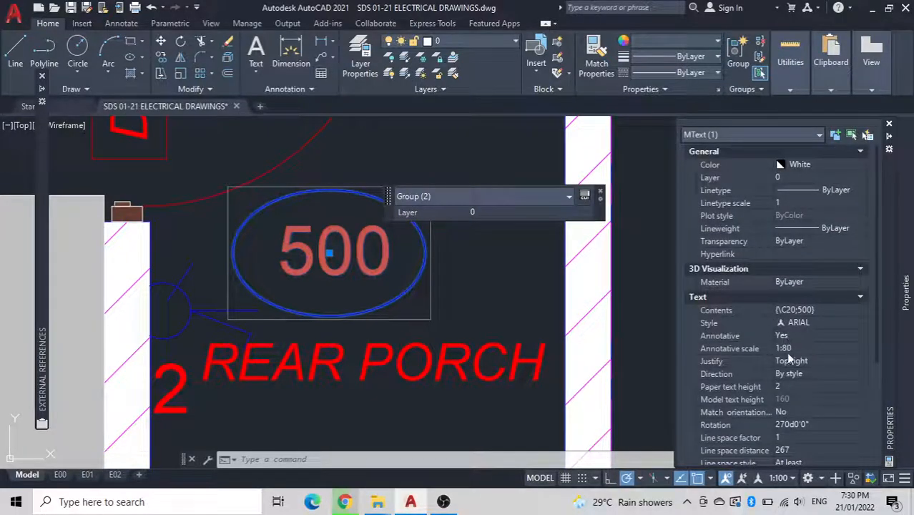
# Step: Change the rear porch power point label from 500 to 1200
pyautogui.scroll(-3)
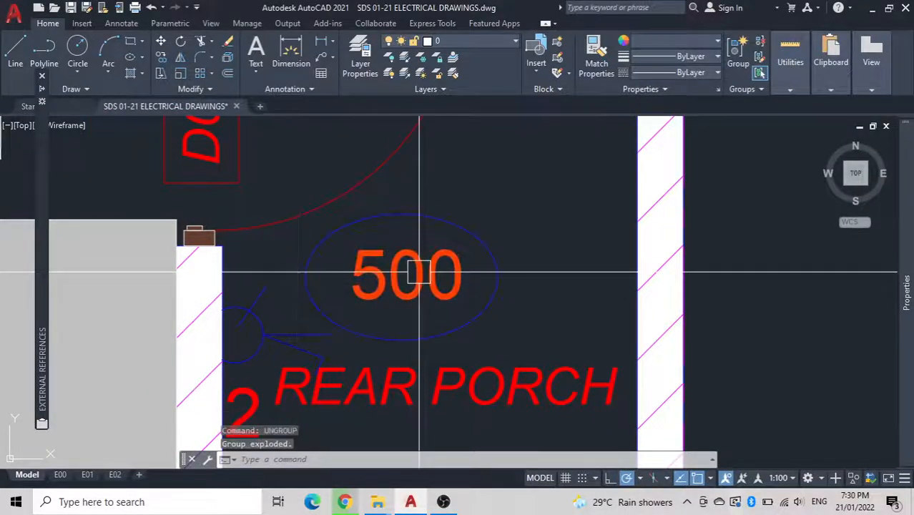
pyautogui.doubleClick(405, 274)
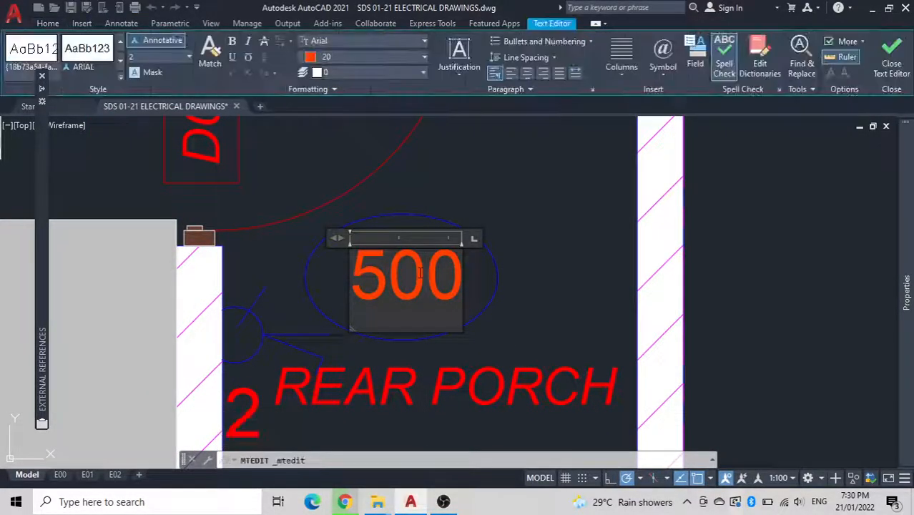
pyautogui.write('1200')
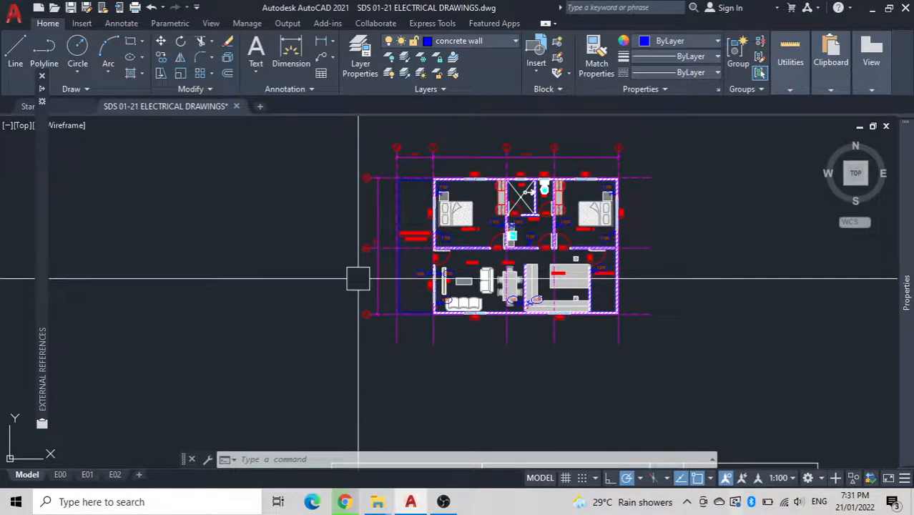
pyautogui.moveTo(408, 255)
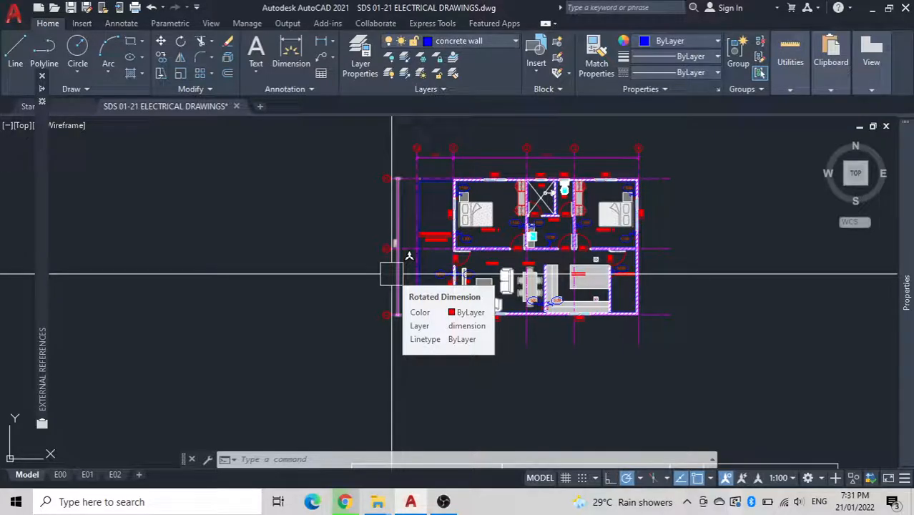
pyautogui.moveTo(332, 309)
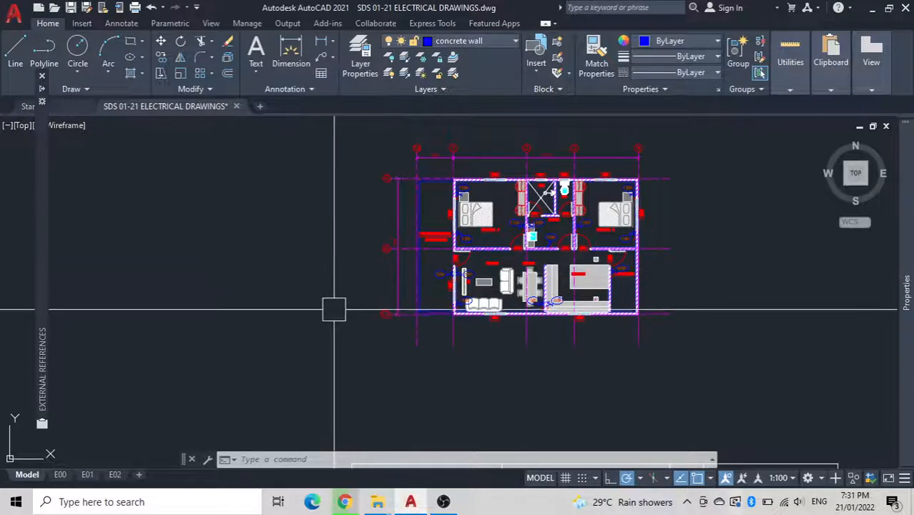